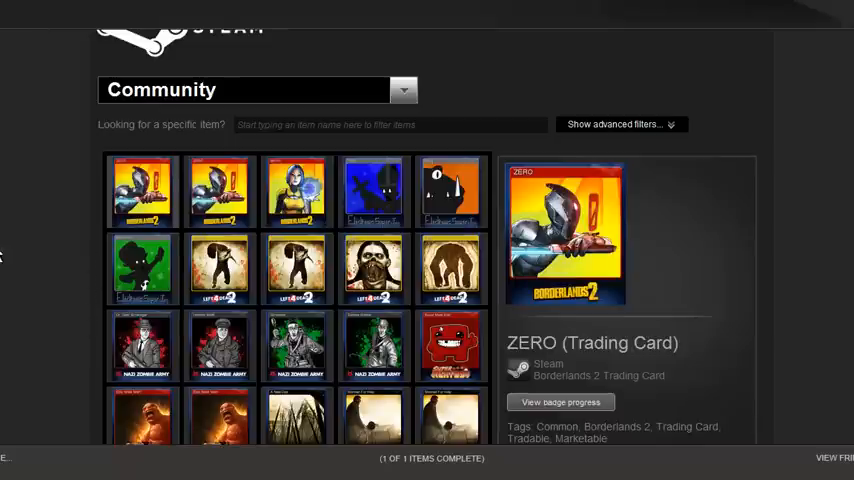
{"action": "mouse_move", "coordinate": [396, 256]}
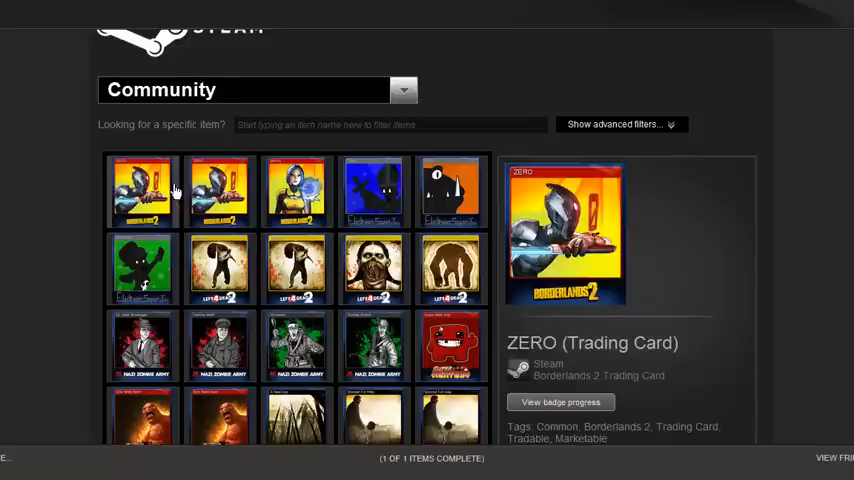
{"action": "mouse_move", "coordinate": [792, 64]}
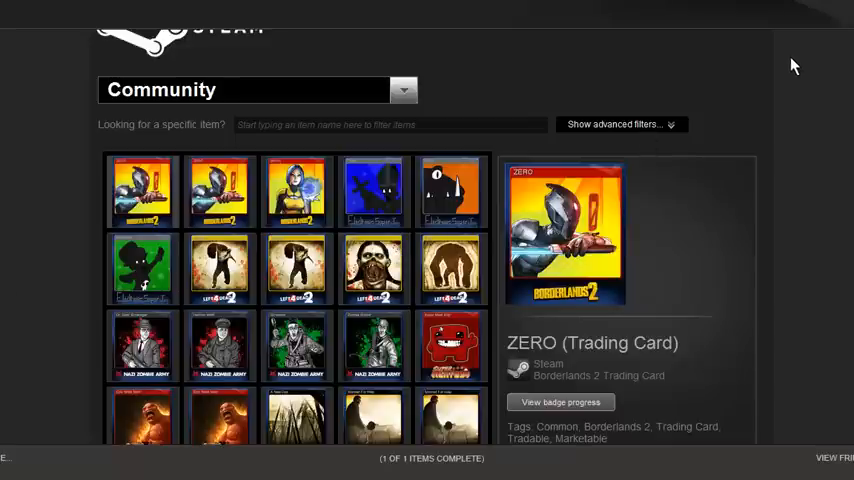
{"action": "mouse_move", "coordinate": [818, 104]}
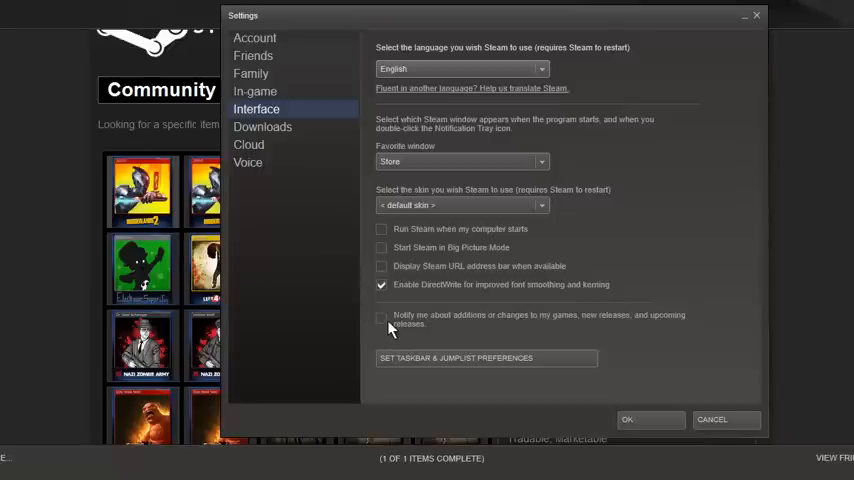
{"action": "mouse_move", "coordinate": [528, 340]}
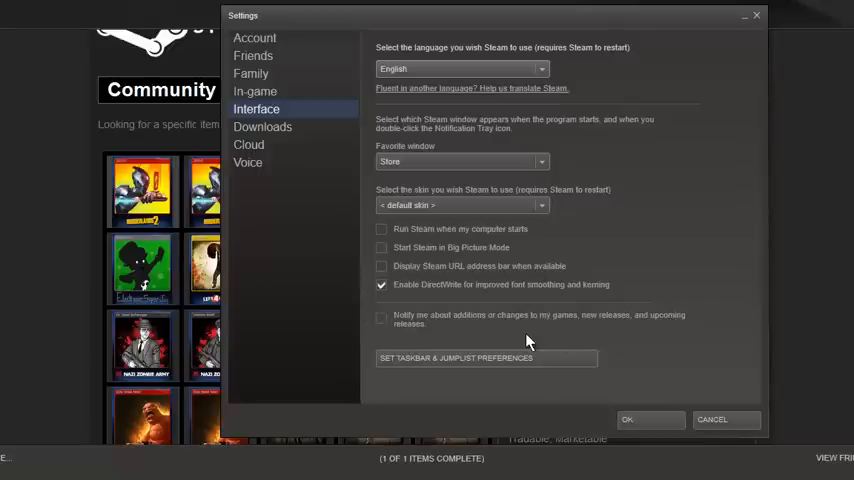
{"action": "mouse_move", "coordinate": [598, 334]}
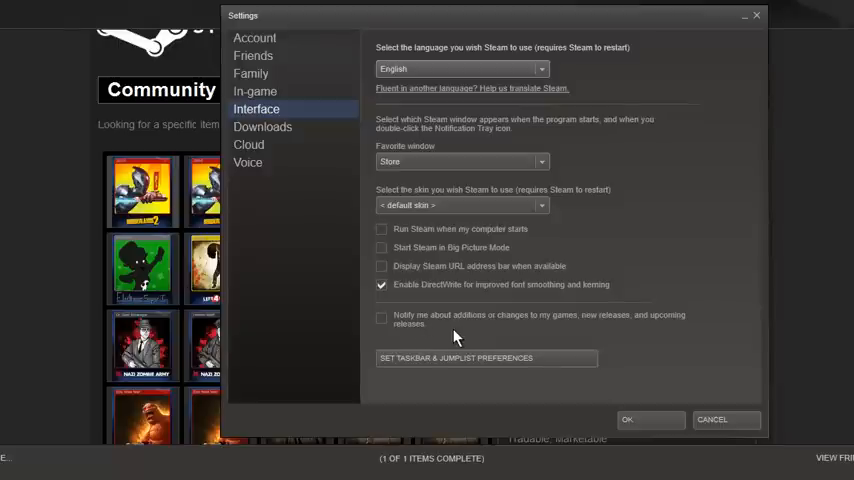
{"action": "mouse_move", "coordinate": [458, 336]}
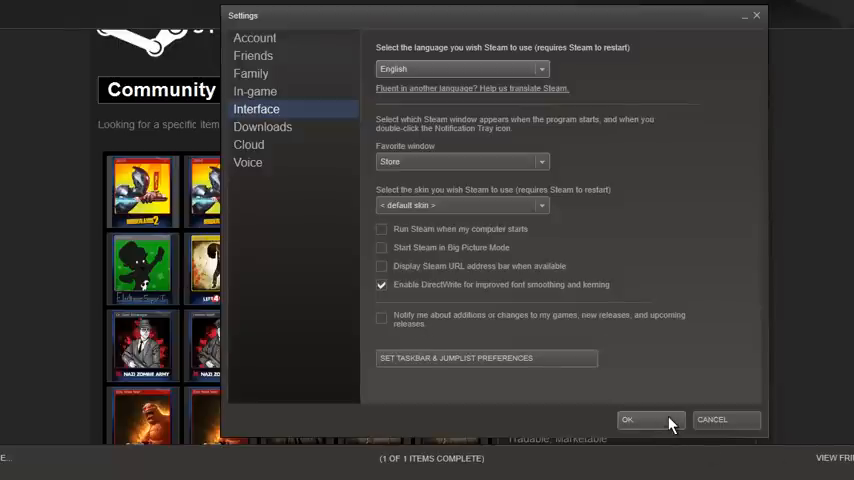
- Dismiss the settings window and read down the support reply's removal and reinstall steps
{"action": "left_click", "coordinate": [628, 420]}
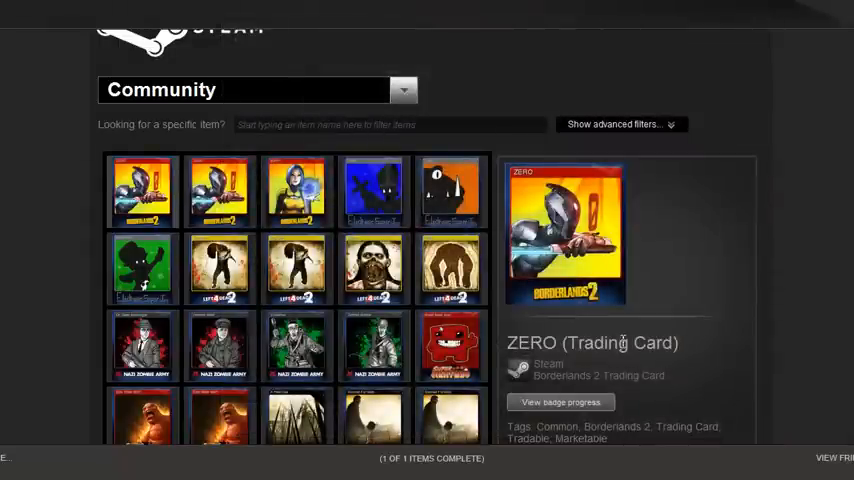
{"action": "mouse_move", "coordinate": [420, 330]}
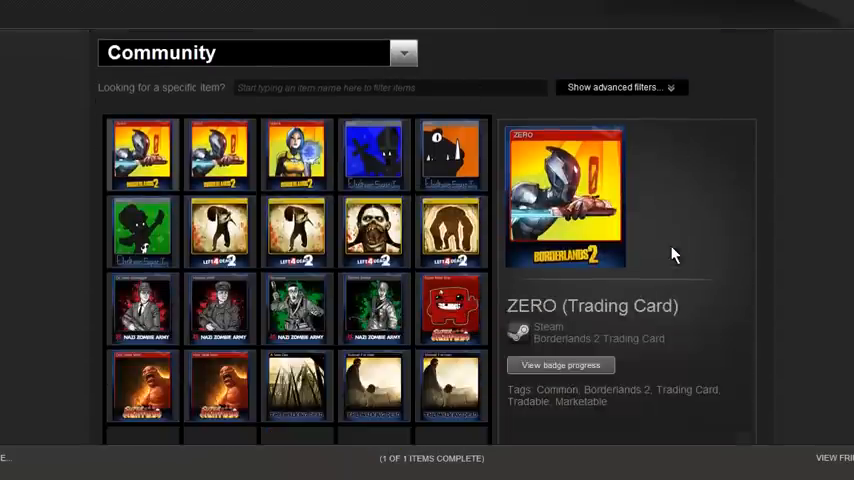
{"action": "scroll", "scroll_direction": "down", "scroll_amount": 3}
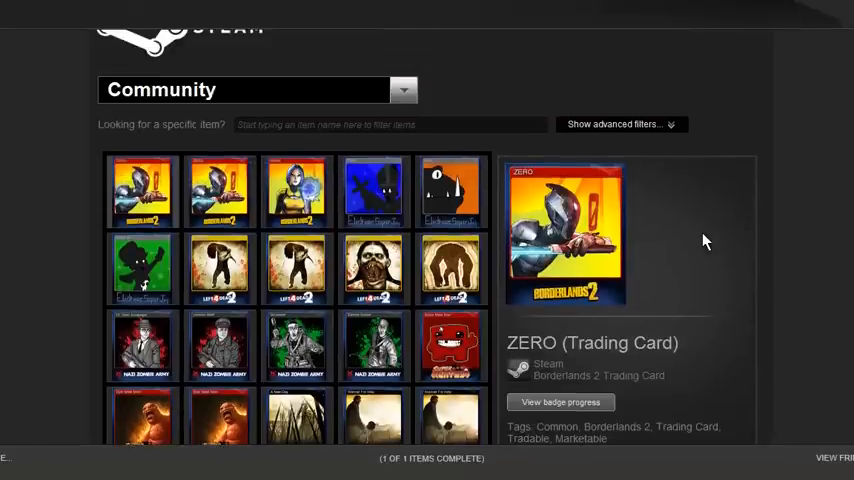
{"action": "scroll", "scroll_direction": "down", "scroll_amount": 3}
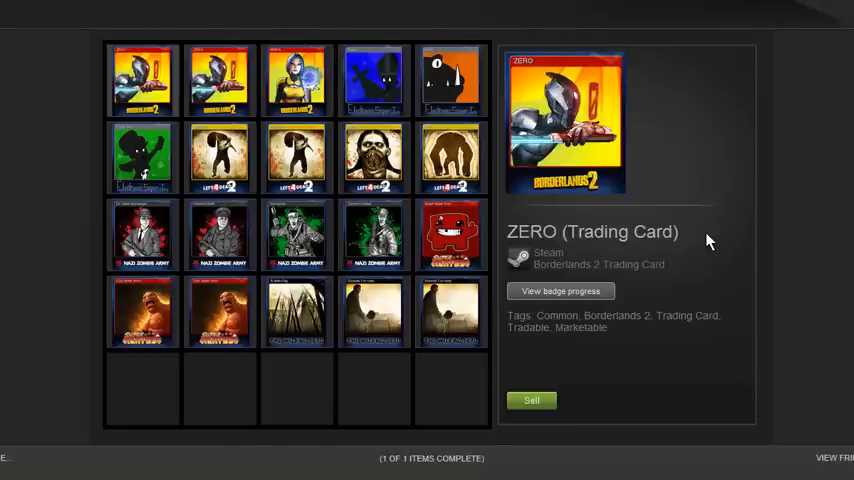
{"action": "mouse_move", "coordinate": [736, 232]}
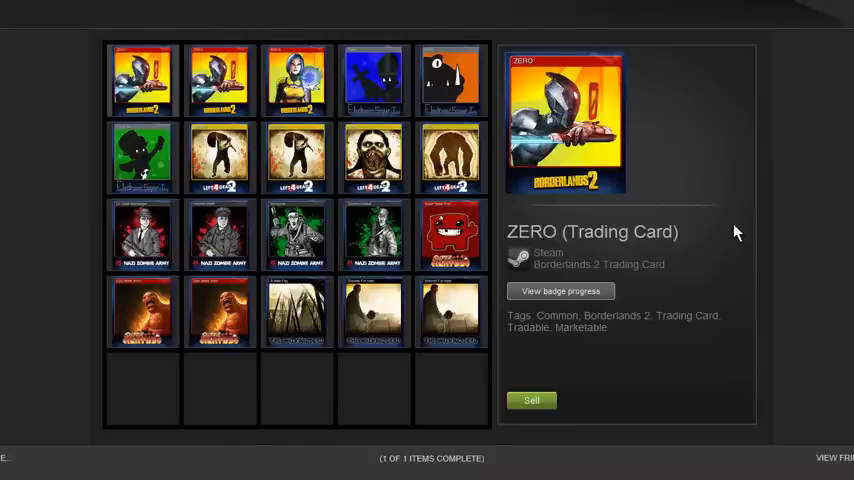
{"action": "mouse_move", "coordinate": [736, 232]}
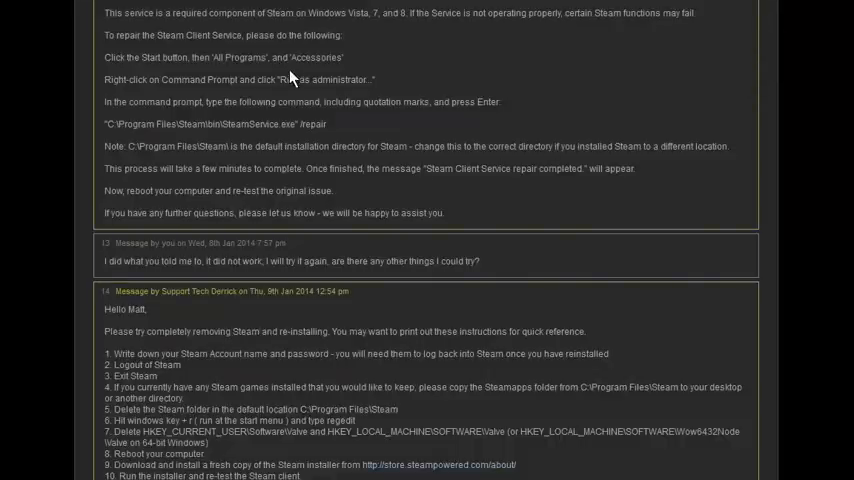
{"action": "mouse_move", "coordinate": [170, 80]}
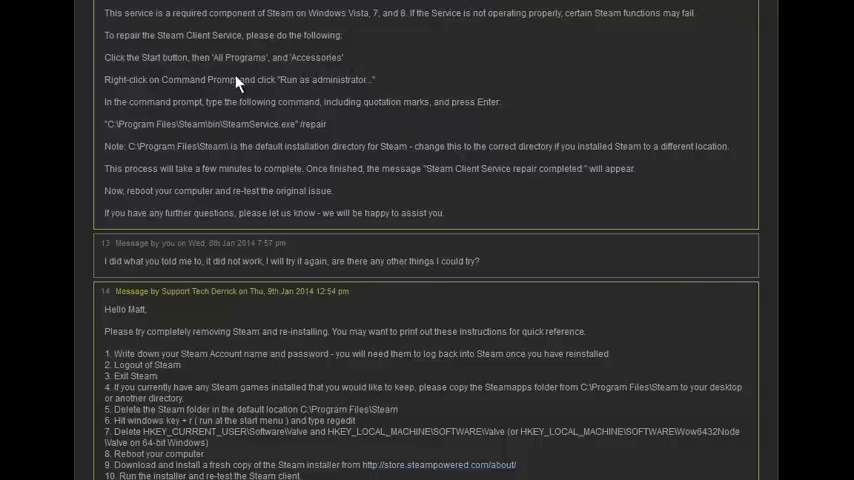
{"action": "mouse_move", "coordinate": [260, 76]}
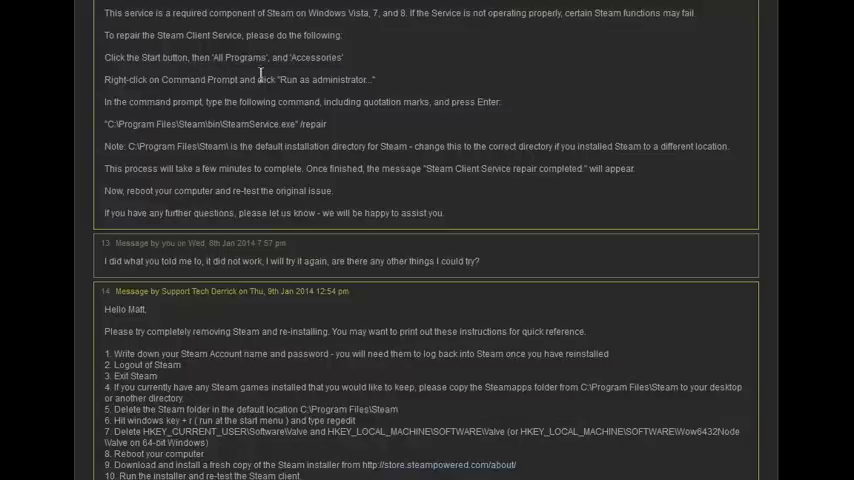
{"action": "mouse_move", "coordinate": [410, 80]}
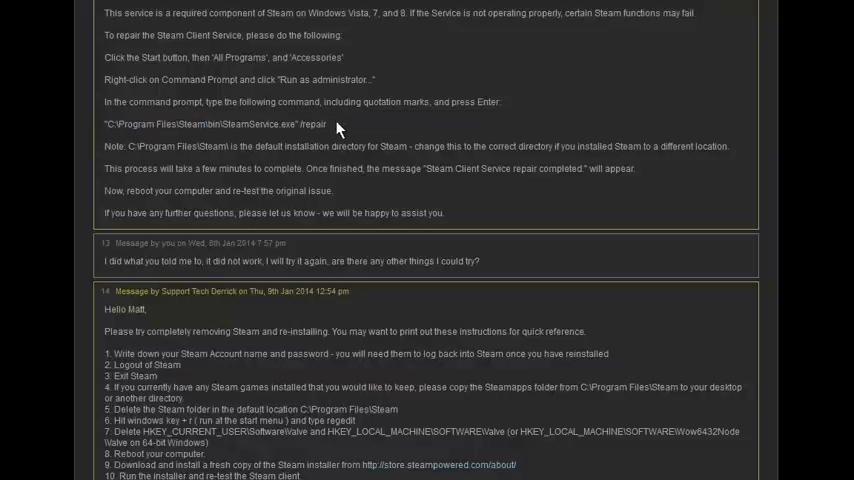
{"action": "mouse_move", "coordinate": [400, 120]}
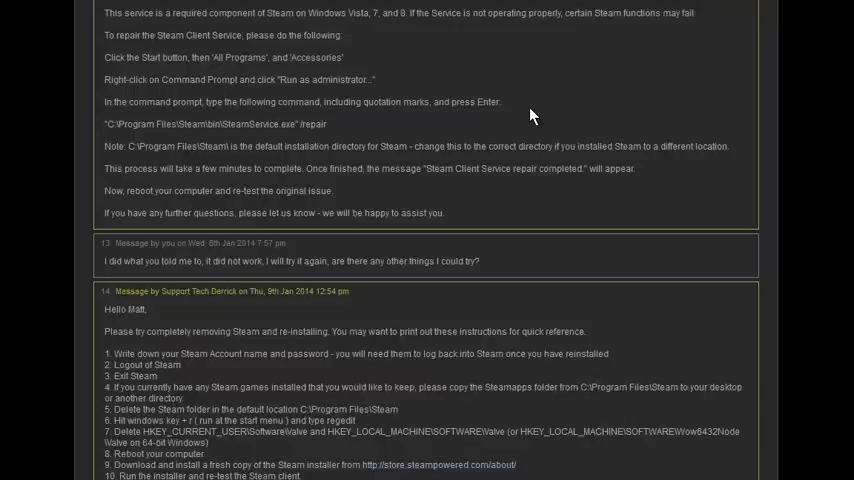
{"action": "mouse_move", "coordinate": [520, 112]}
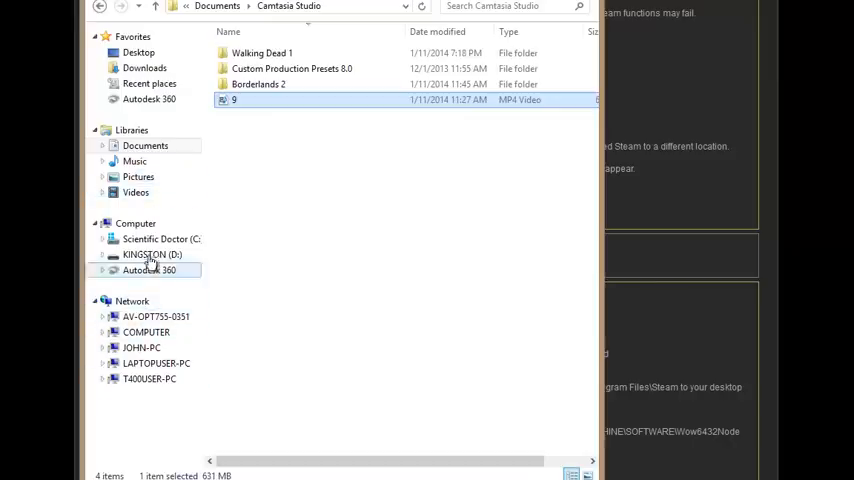
- Browse from Computer into the C: drive and then into Program Files (x86)
{"action": "left_click", "coordinate": [136, 222]}
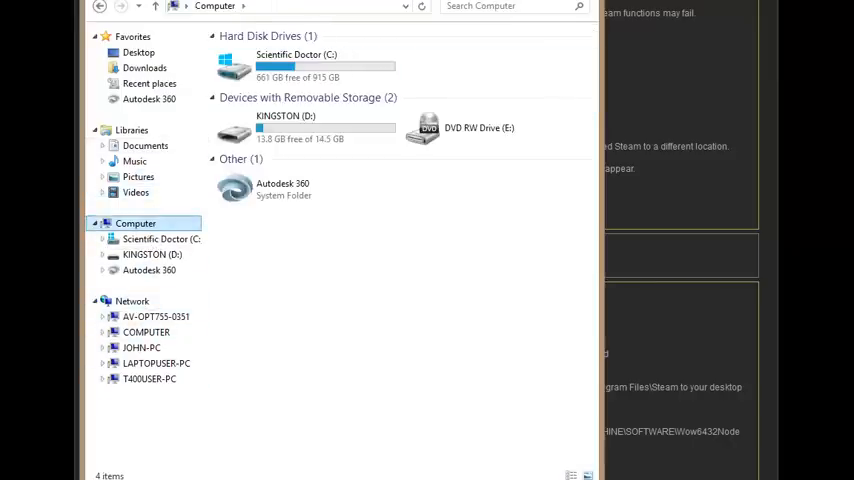
{"action": "left_click", "coordinate": [300, 64]}
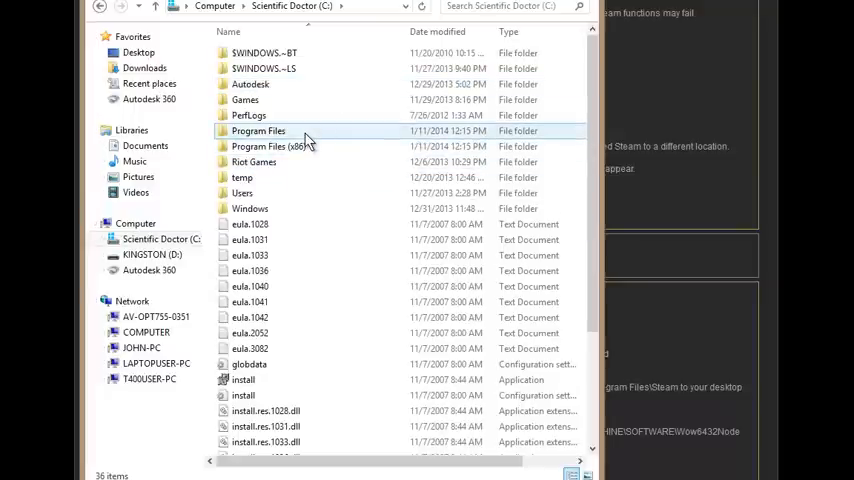
{"action": "double_click", "coordinate": [258, 130]}
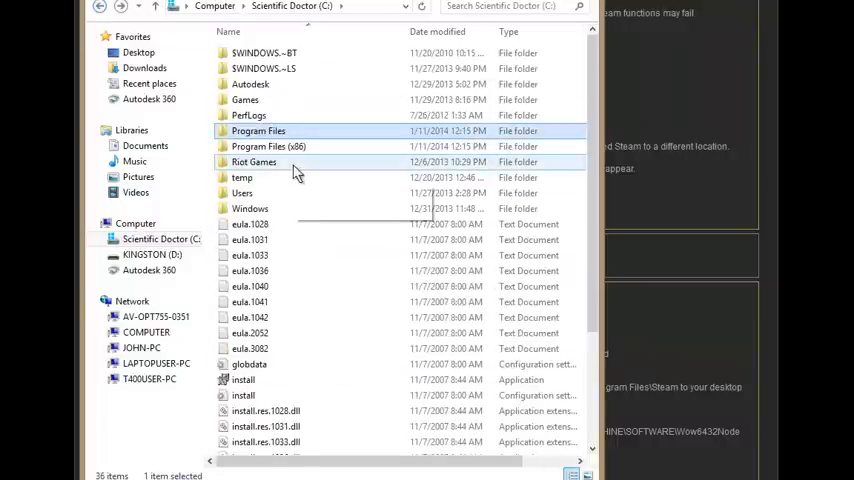
{"action": "double_click", "coordinate": [268, 146]}
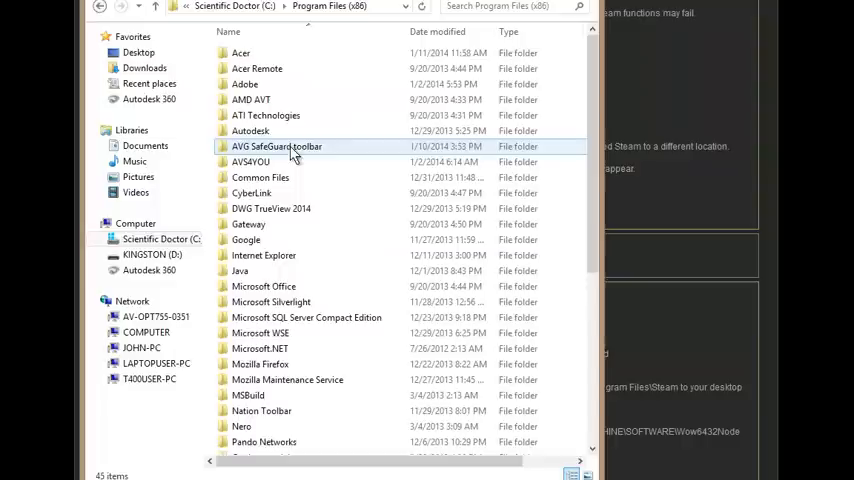
{"action": "scroll", "scroll_direction": "down", "scroll_amount": 3}
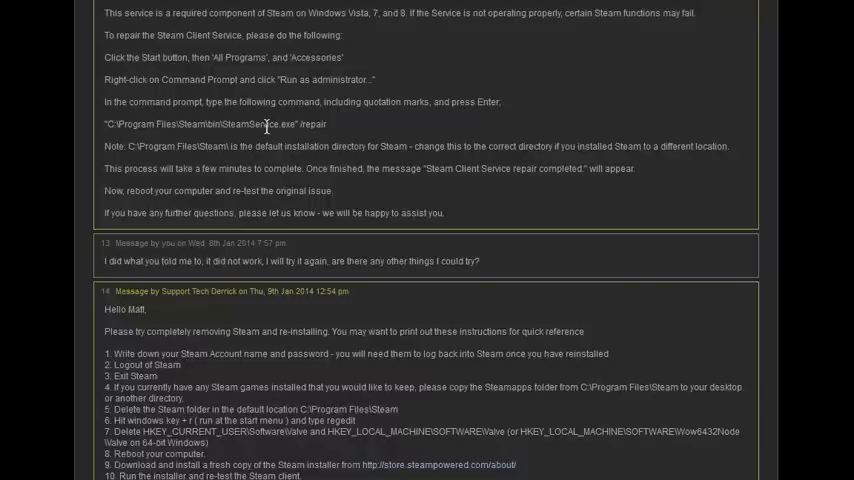
{"action": "mouse_move", "coordinate": [344, 132]}
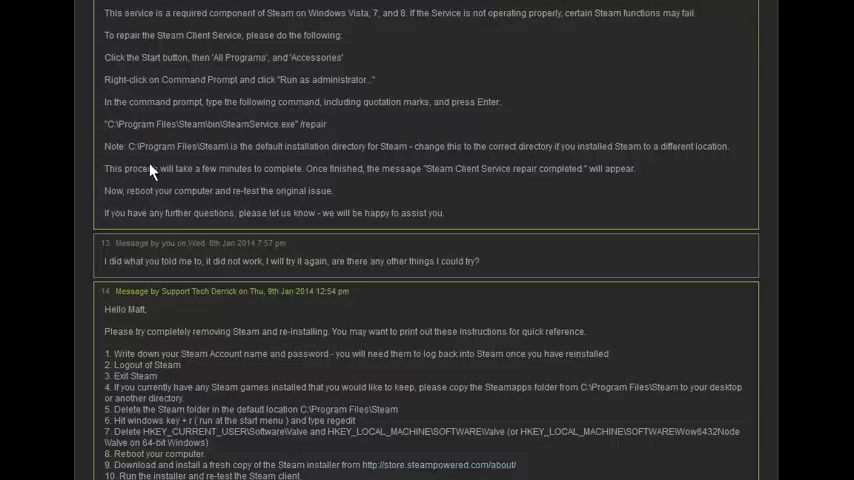
{"action": "mouse_move", "coordinate": [188, 148]}
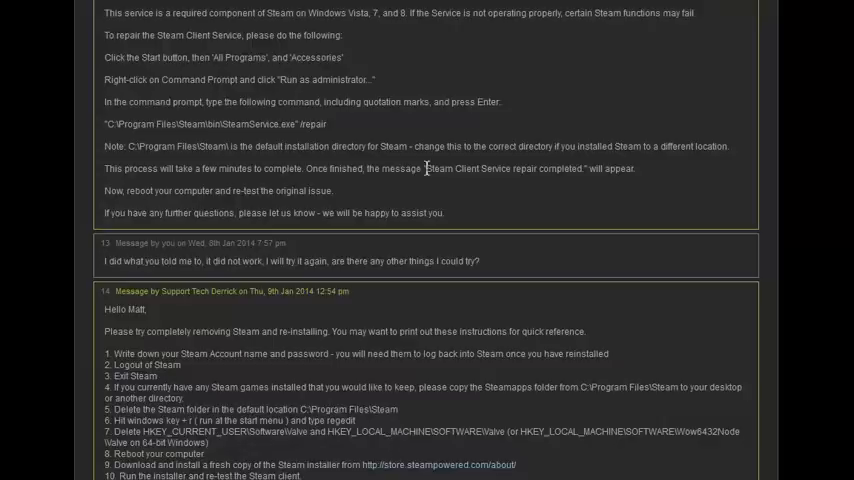
{"action": "mouse_move", "coordinate": [656, 172]}
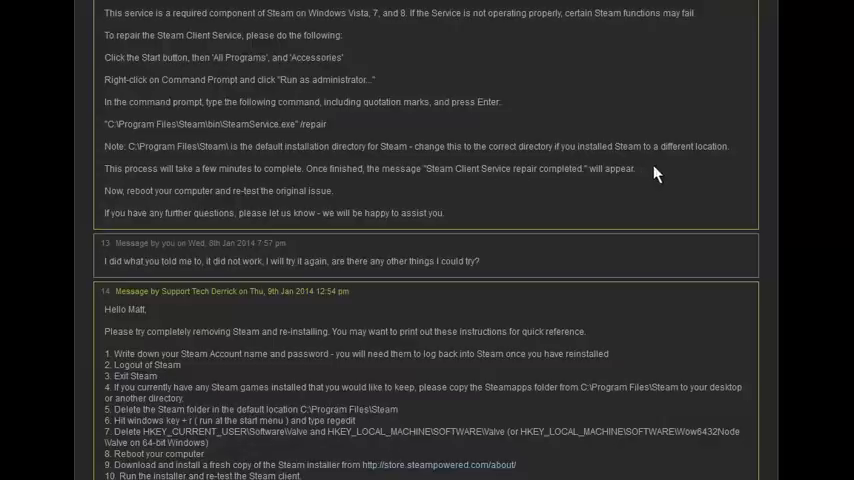
{"action": "mouse_move", "coordinate": [348, 166]}
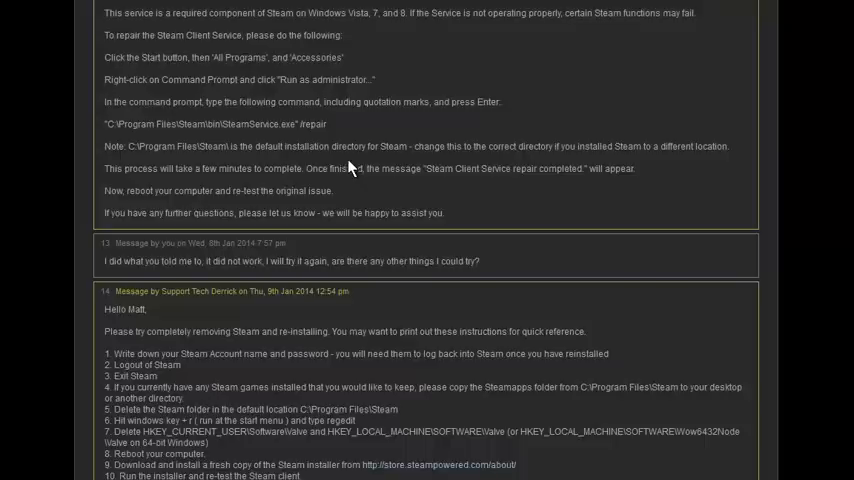
{"action": "mouse_move", "coordinate": [358, 168]}
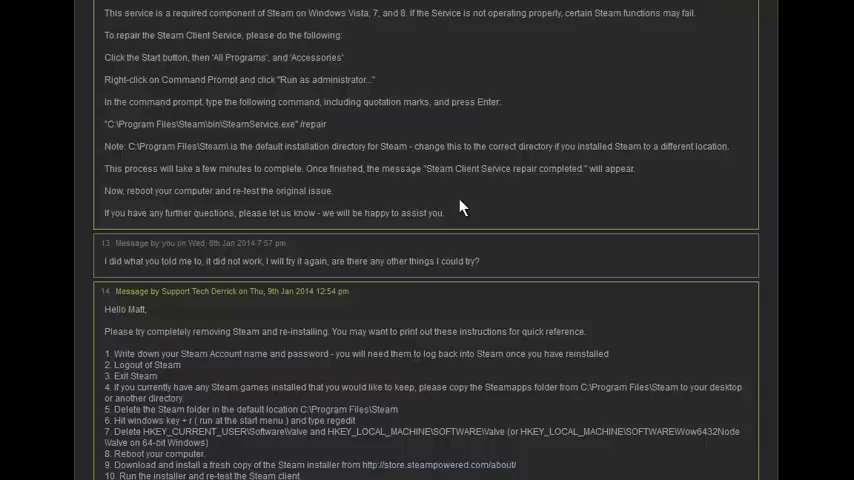
{"action": "scroll", "scroll_direction": "down", "scroll_amount": 3}
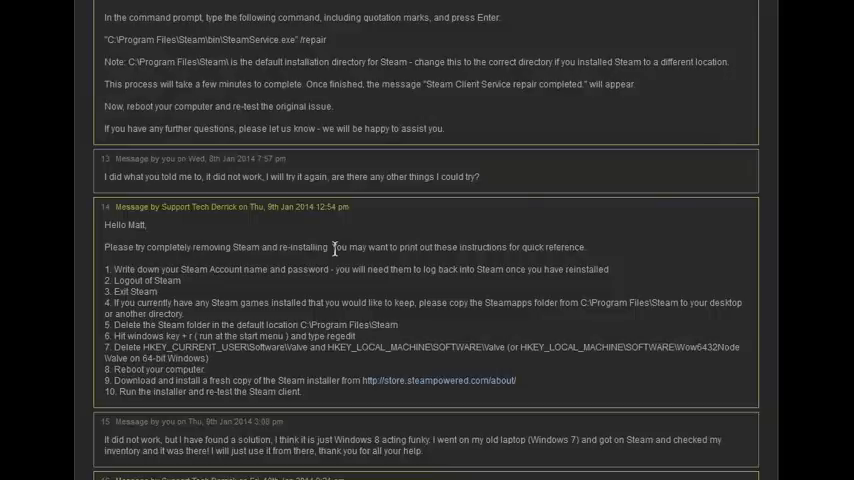
{"action": "mouse_move", "coordinate": [508, 262]}
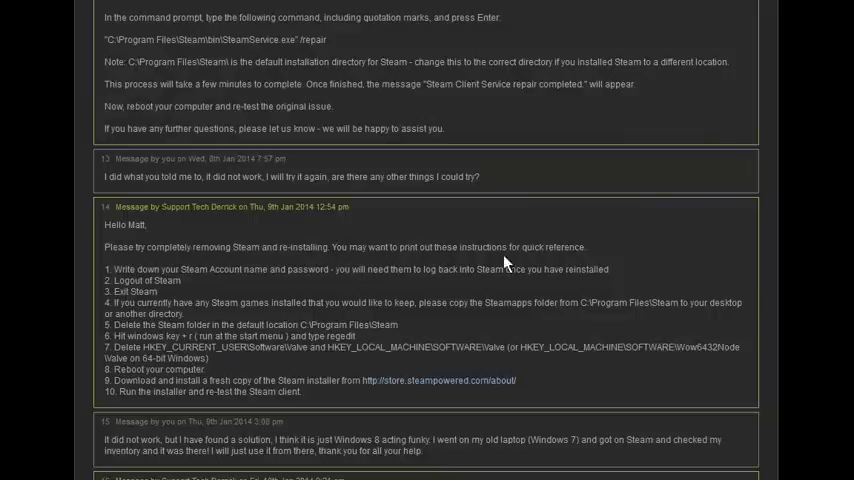
{"action": "mouse_move", "coordinate": [288, 266]}
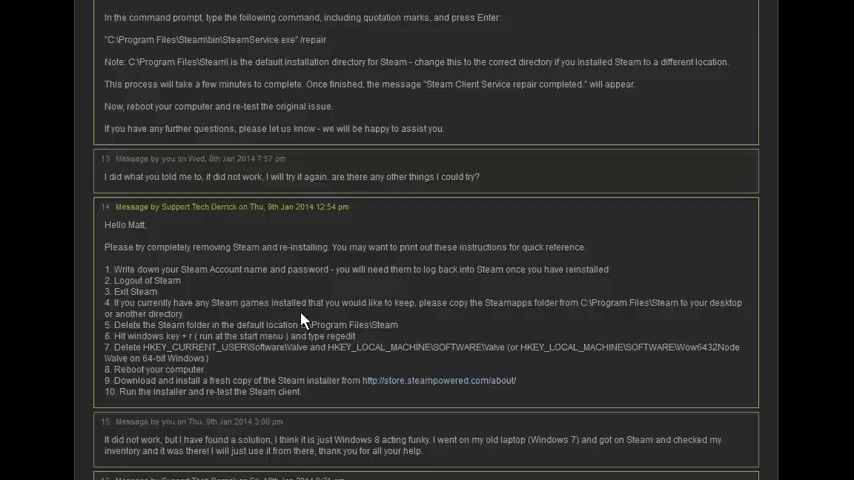
{"action": "mouse_move", "coordinate": [304, 320]}
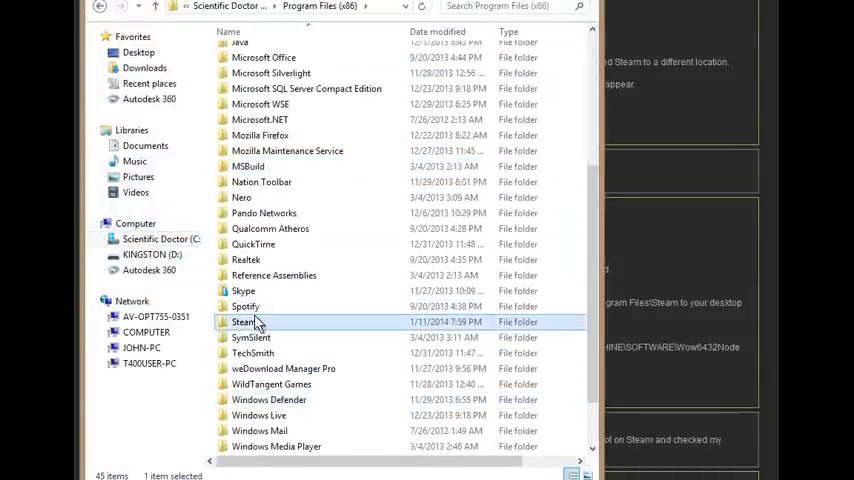
- Look inside SteamApps\common at the installed games, then go back to the Steam folder
{"action": "double_click", "coordinate": [244, 320]}
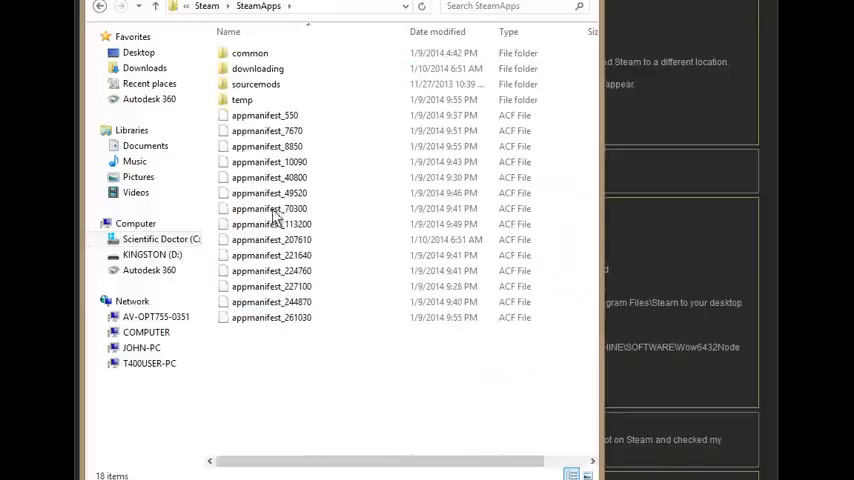
{"action": "double_click", "coordinate": [248, 52]}
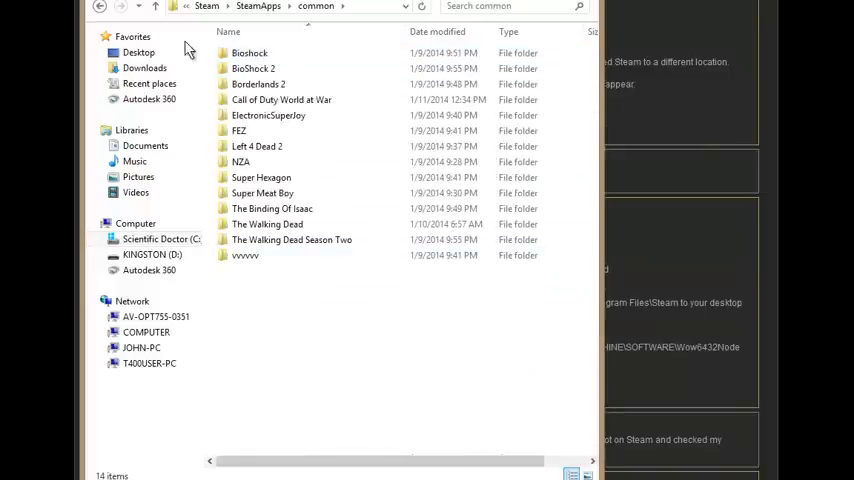
{"action": "left_click", "coordinate": [100, 6]}
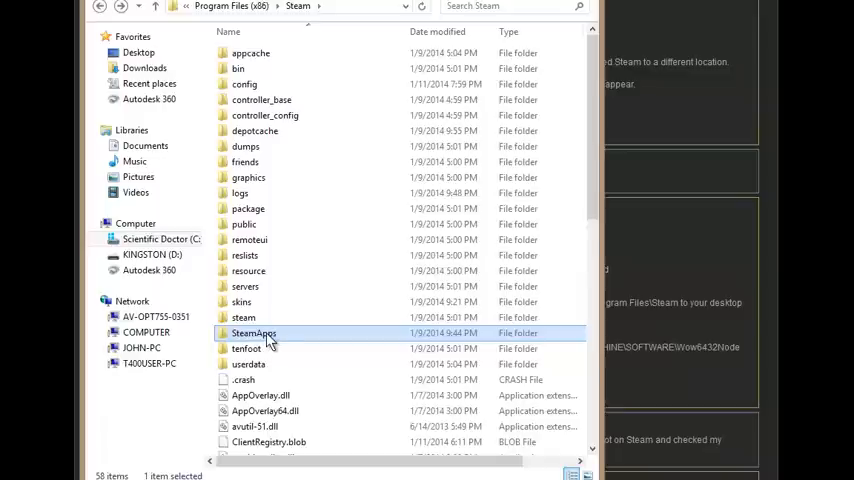
{"action": "mouse_move", "coordinate": [266, 344]}
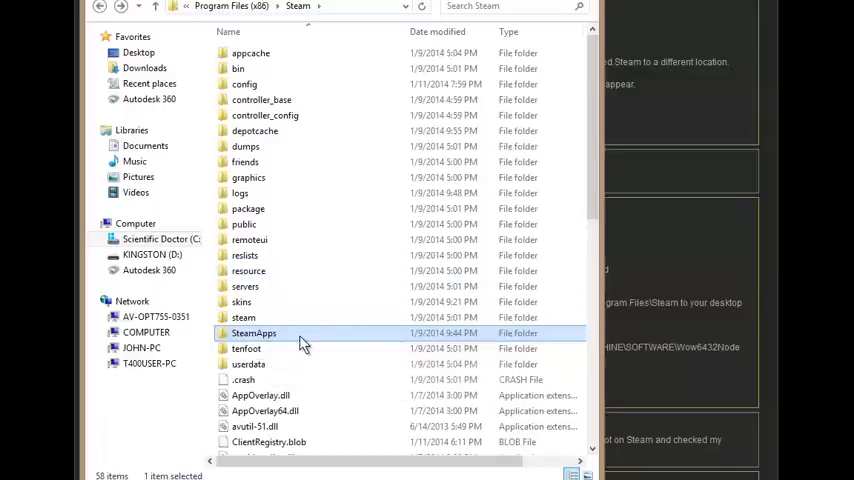
{"action": "mouse_move", "coordinate": [304, 332]}
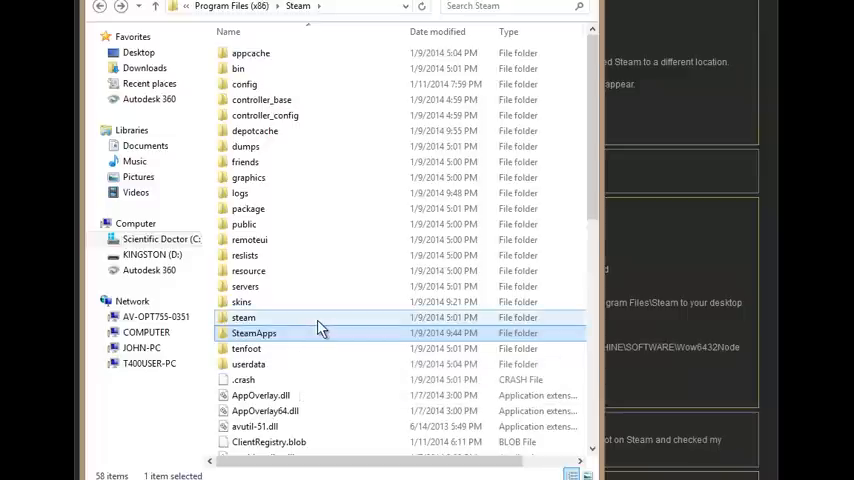
{"action": "mouse_move", "coordinate": [252, 332]}
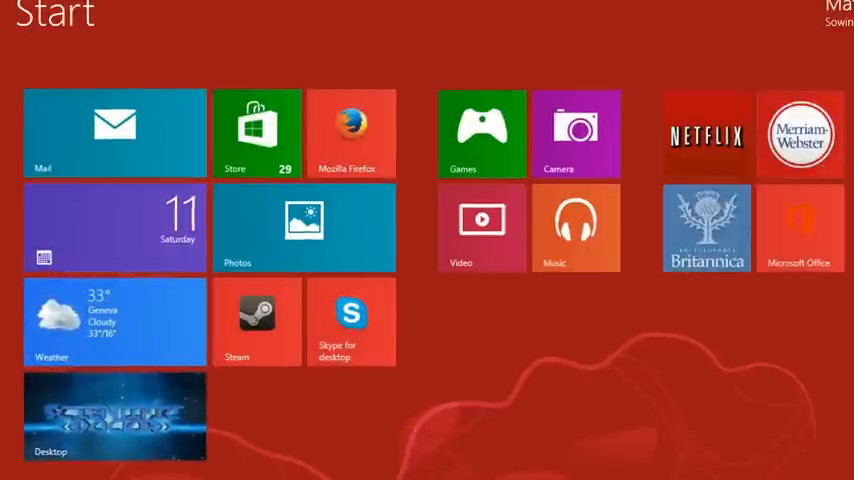
- Search the Start screen apps for 'run' to surface the Run app
{"action": "type", "text": "run"}
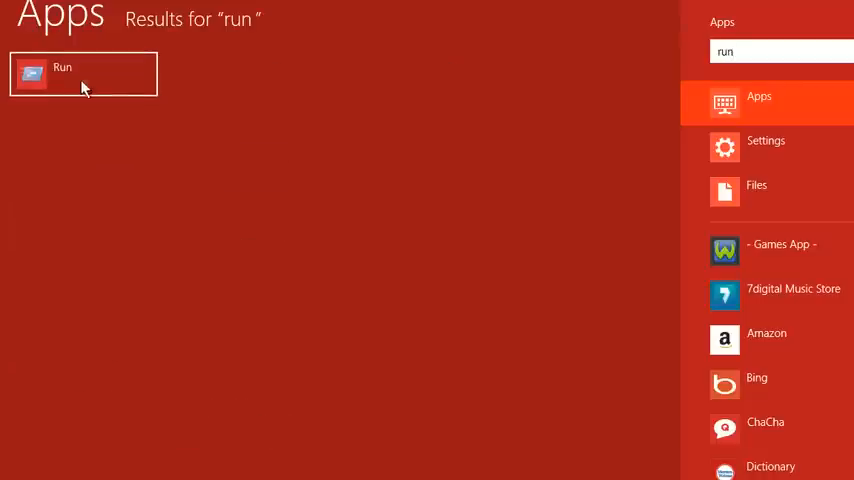
- Launch Run, move its window aside and execute regedit to start Registry Editor
{"action": "left_click", "coordinate": [84, 72]}
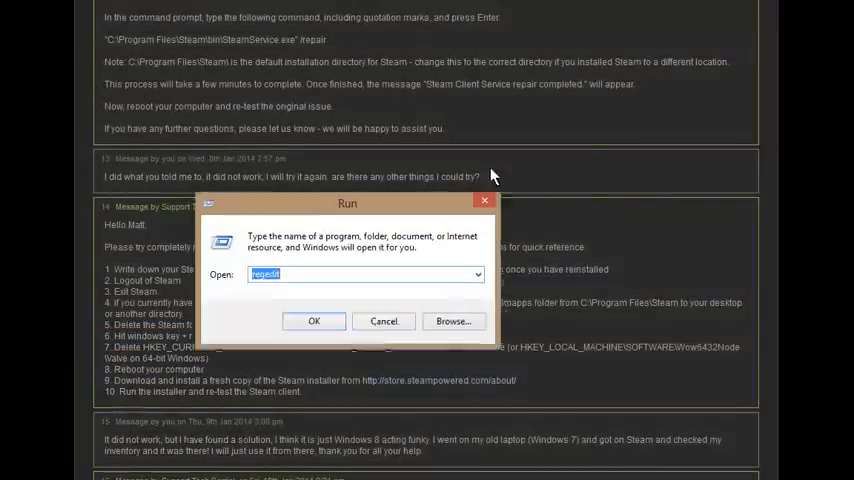
{"action": "left_click_drag", "start_coordinate": [348, 204], "coordinate": [438, 164]}
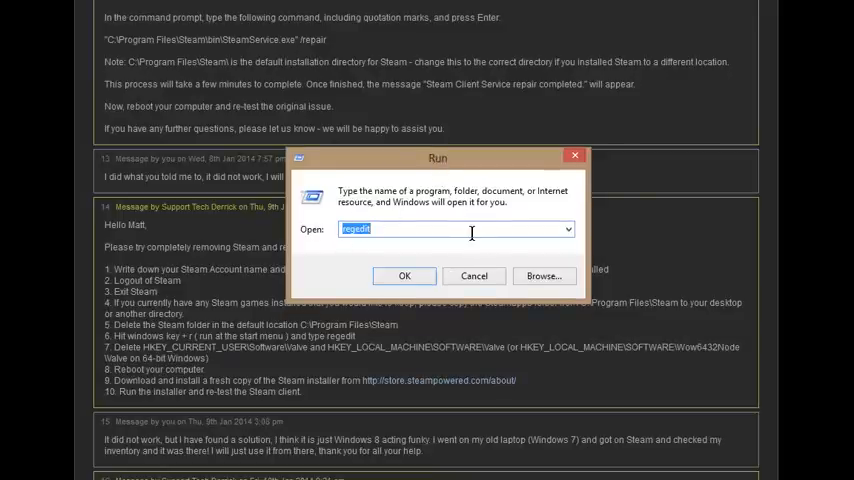
{"action": "mouse_move", "coordinate": [576, 156]}
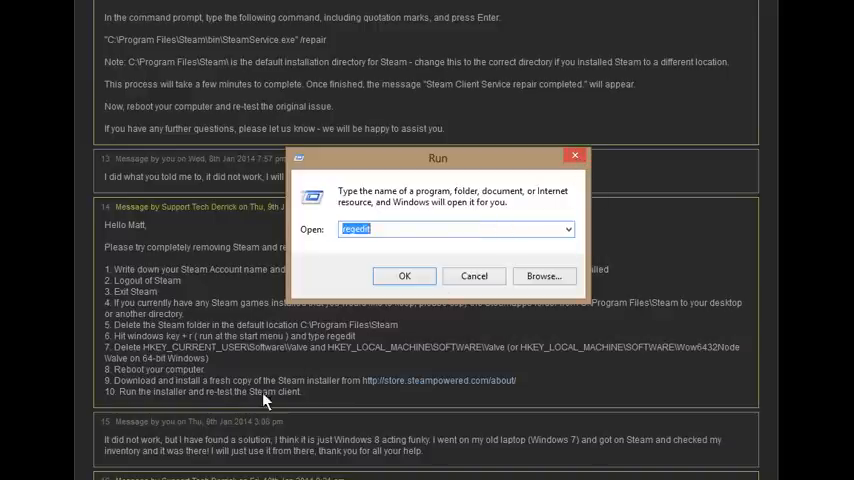
{"action": "left_click", "coordinate": [472, 276]}
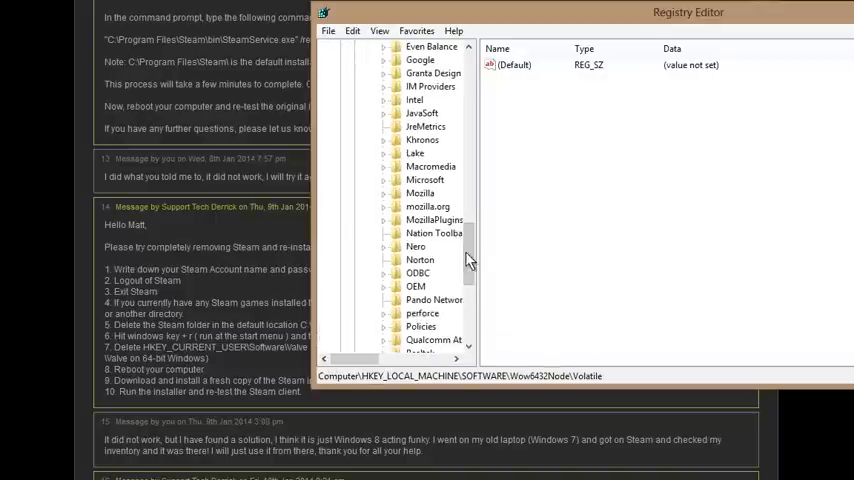
- Find the Valve key under HKEY_CURRENT_USER\Software, delete it via its context menu, and reselect Software
{"action": "scroll", "scroll_direction": "down", "scroll_amount": 3}
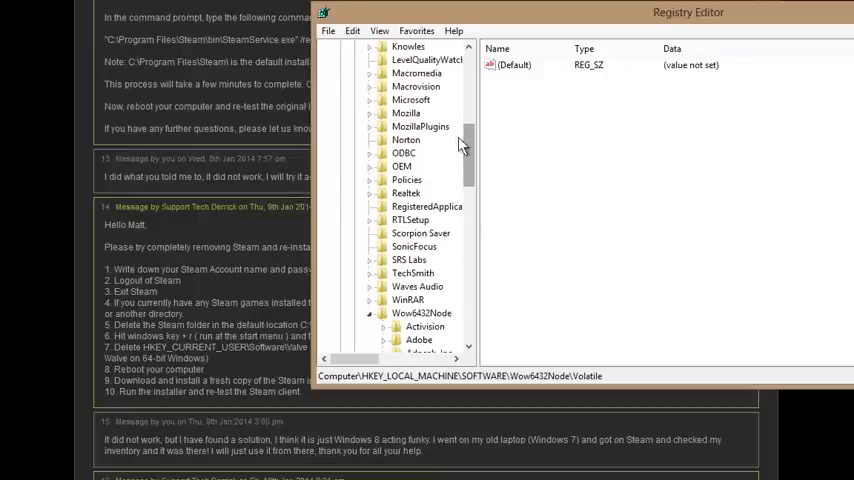
{"action": "scroll", "scroll_direction": "down", "scroll_amount": 3}
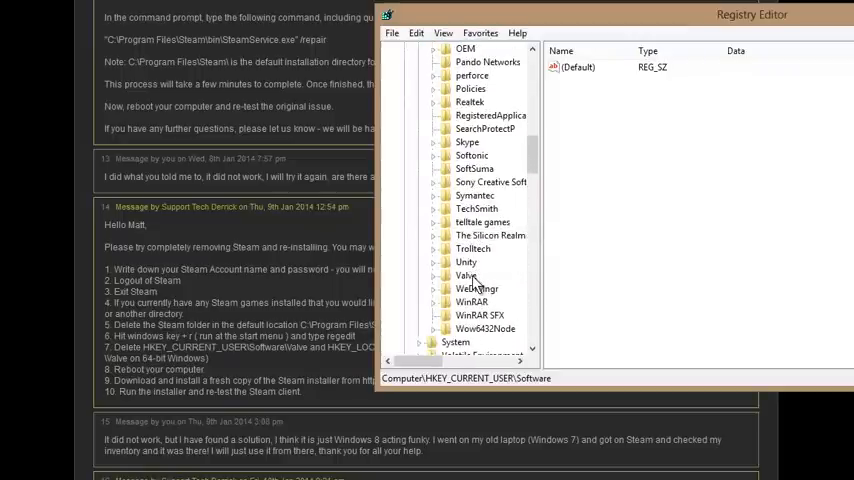
{"action": "right_click", "coordinate": [466, 276]}
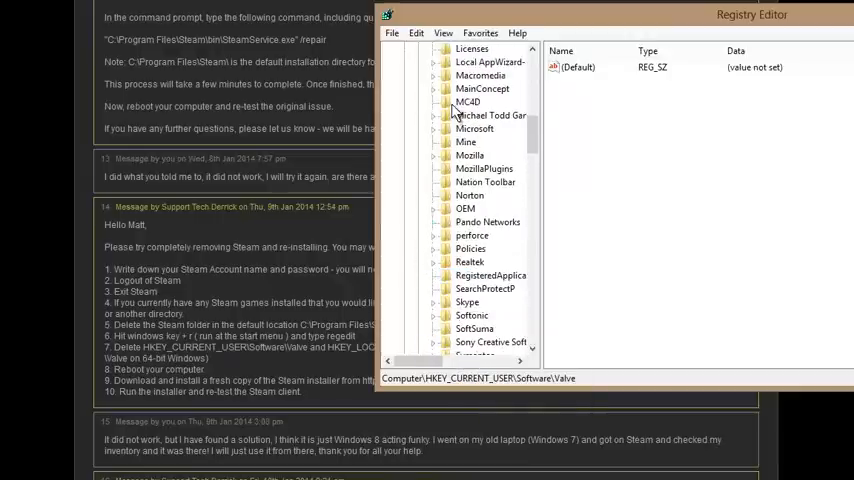
{"action": "left_click", "coordinate": [460, 168]}
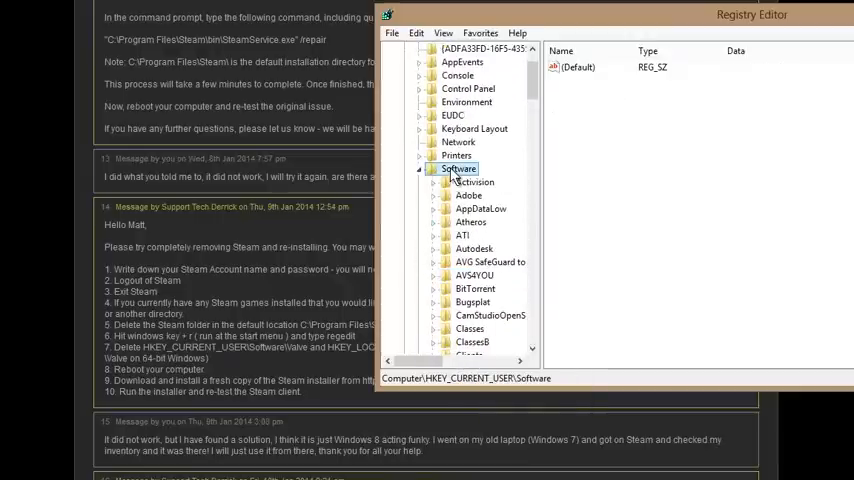
- Collapse HKCU\Software and navigate HKLM\SOFTWARE down to Wow6432Node\Valve
{"action": "left_click", "coordinate": [418, 168]}
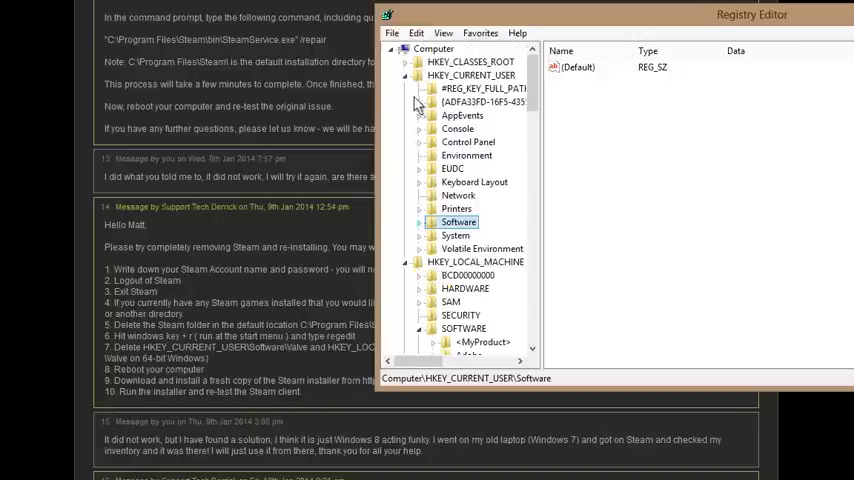
{"action": "left_click", "coordinate": [404, 76]}
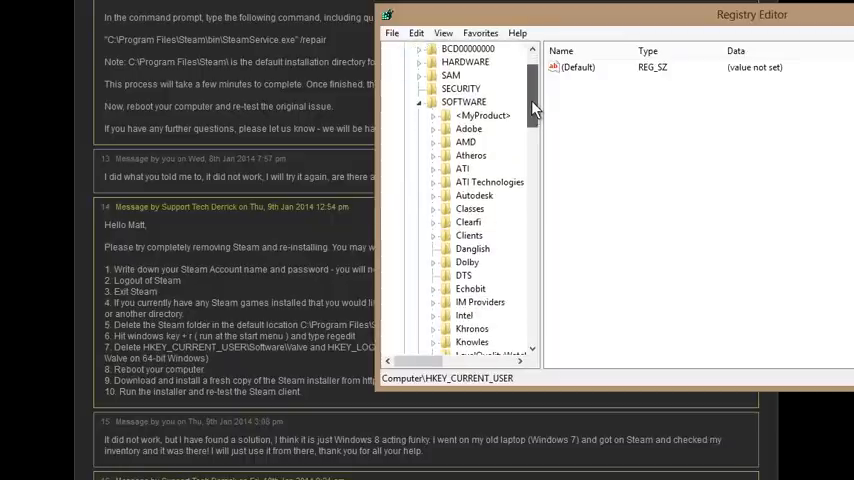
{"action": "scroll", "scroll_direction": "down", "scroll_amount": 3}
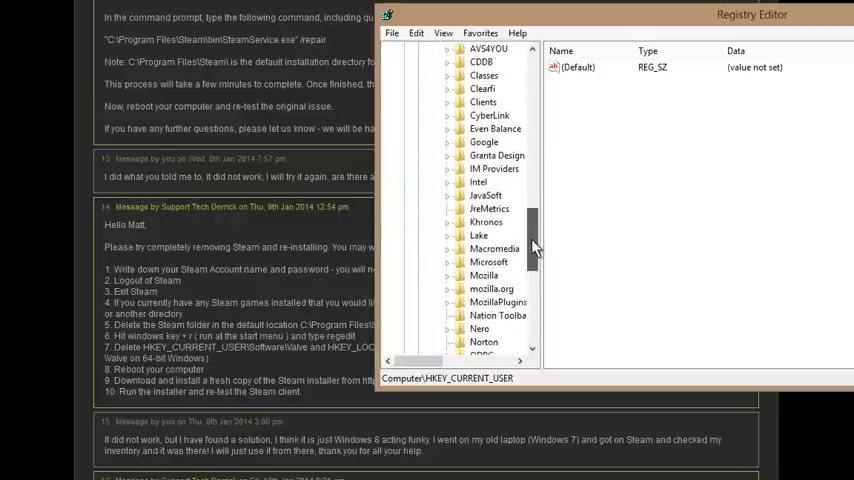
{"action": "scroll", "scroll_direction": "down", "scroll_amount": 3}
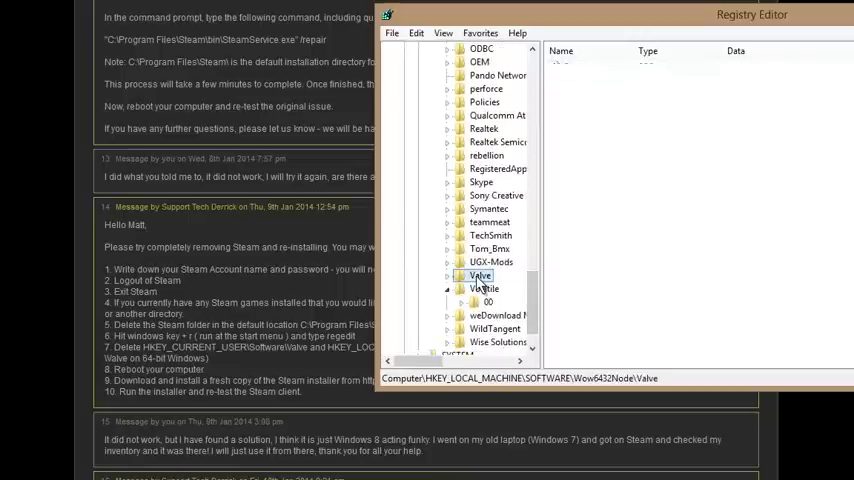
{"action": "left_click", "coordinate": [480, 276]}
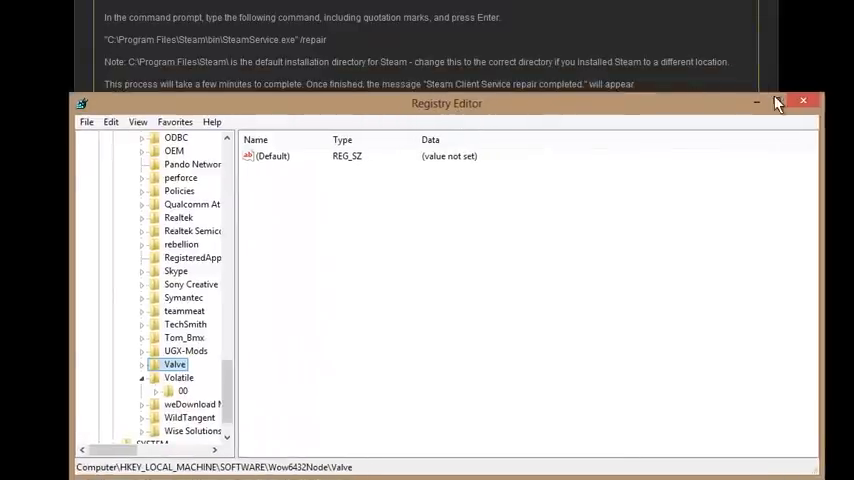
- Close Registry Editor to get back to the support ticket's repair command
{"action": "left_click", "coordinate": [804, 100]}
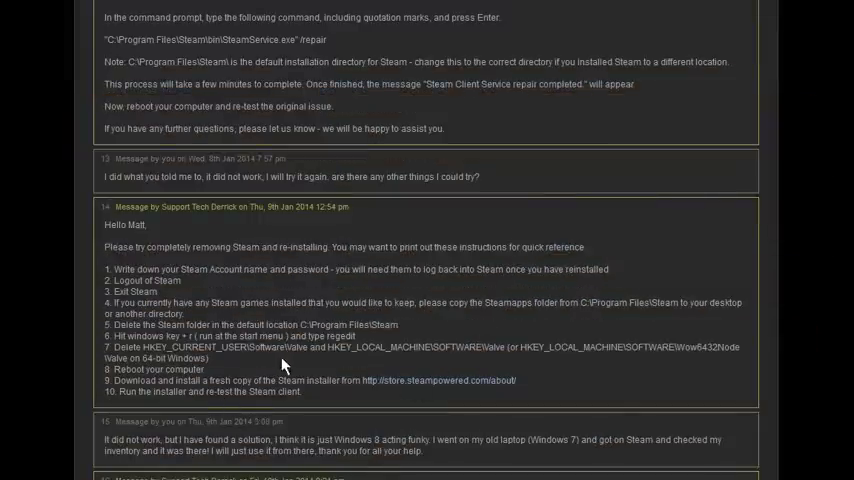
{"action": "mouse_move", "coordinate": [476, 388]}
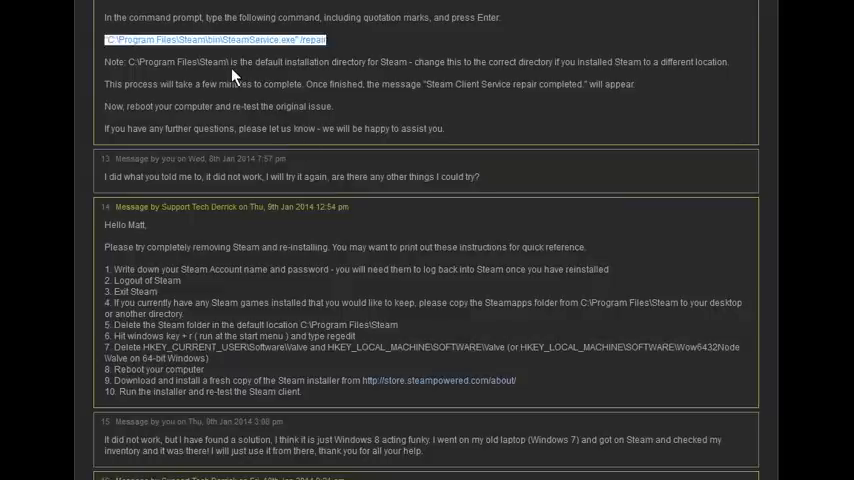
{"action": "mouse_move", "coordinate": [230, 64]}
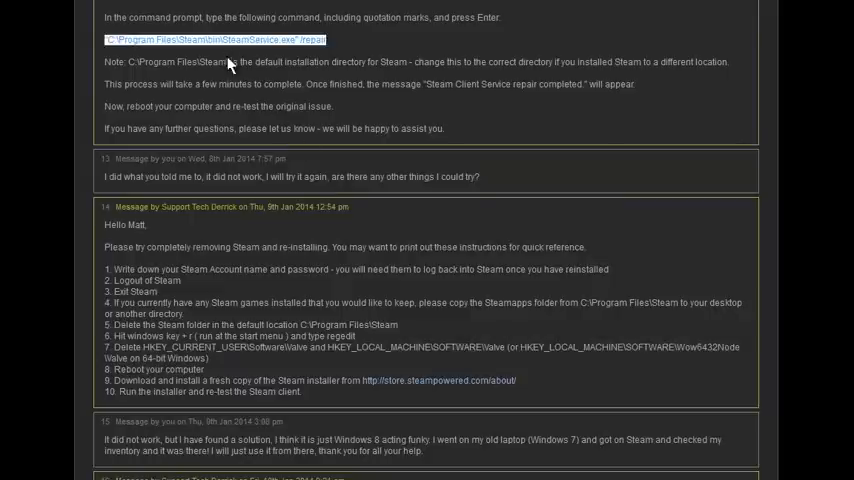